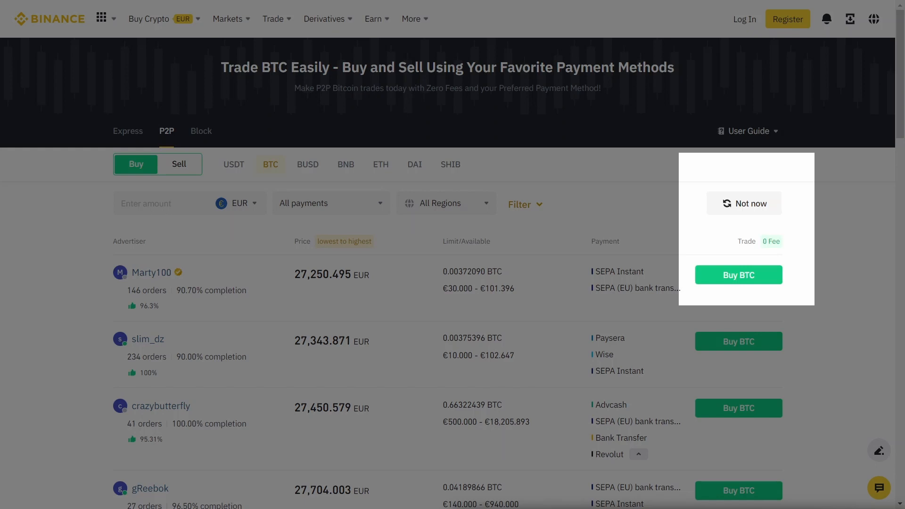
Step: Open Chrome DevTools and inspect the Binance P2P 'search' network request
click(744, 203)
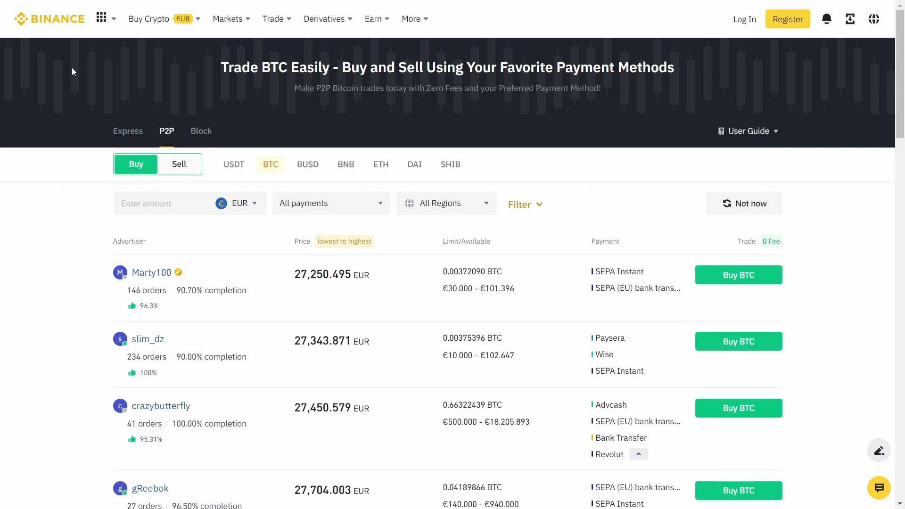
key(F12)
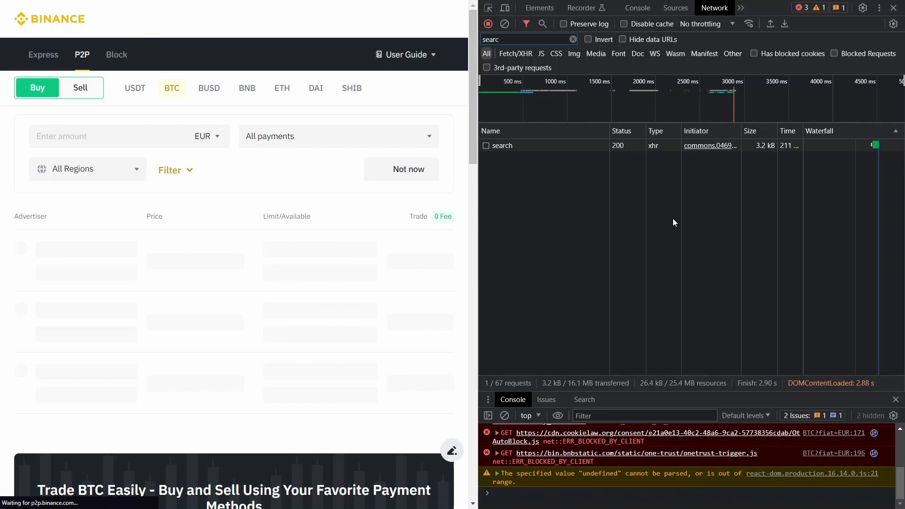
click(502, 146)
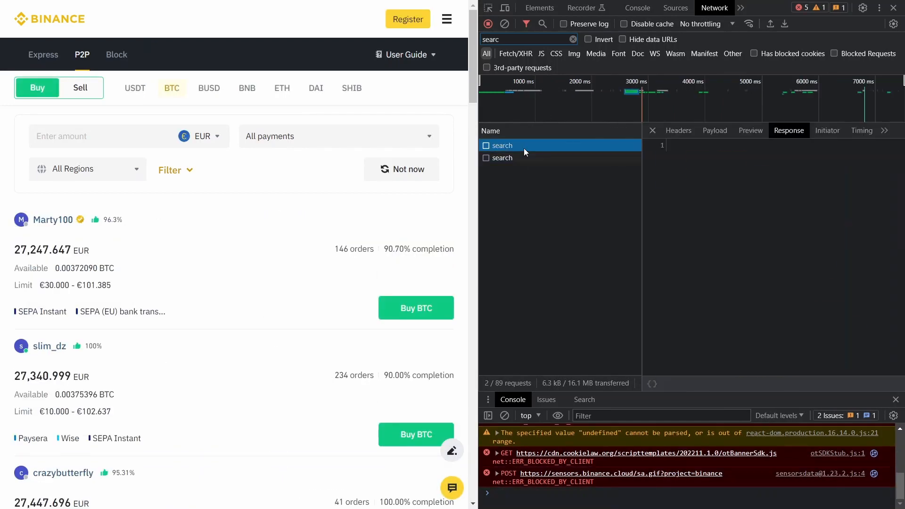
Step: Review the search request's headers and payload, then scroll its JSON response of BTC ads
click(677, 130)
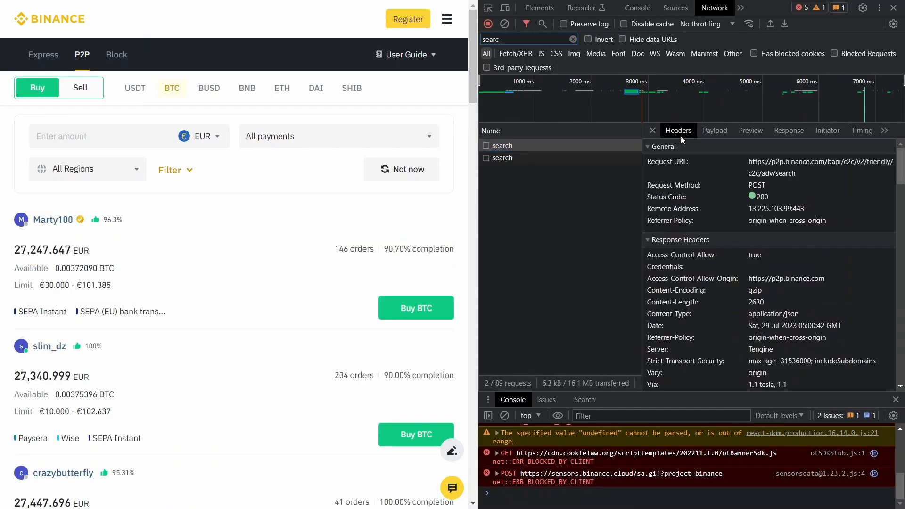
click(715, 130)
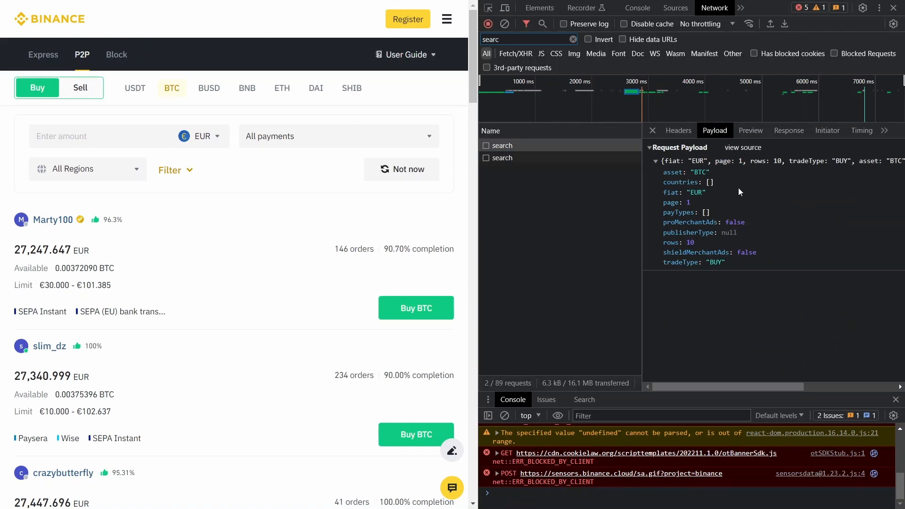
click(788, 130)
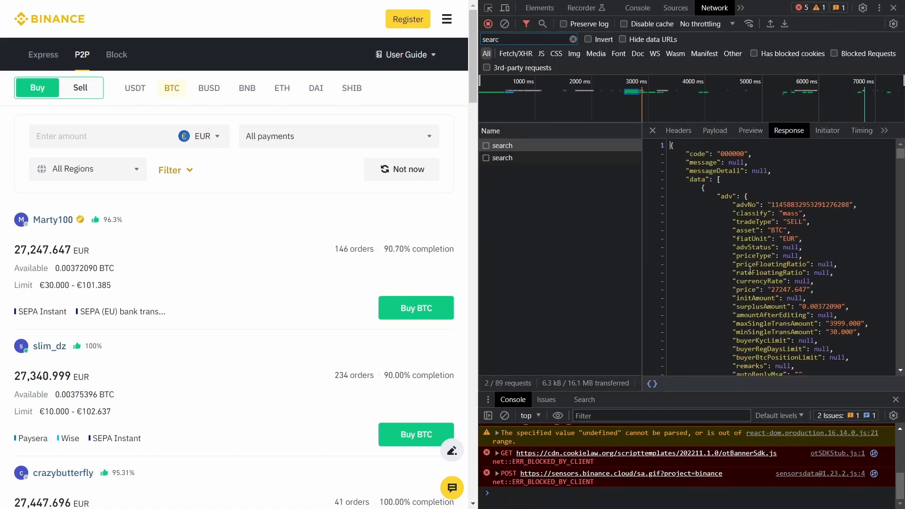
scroll(down, 3)
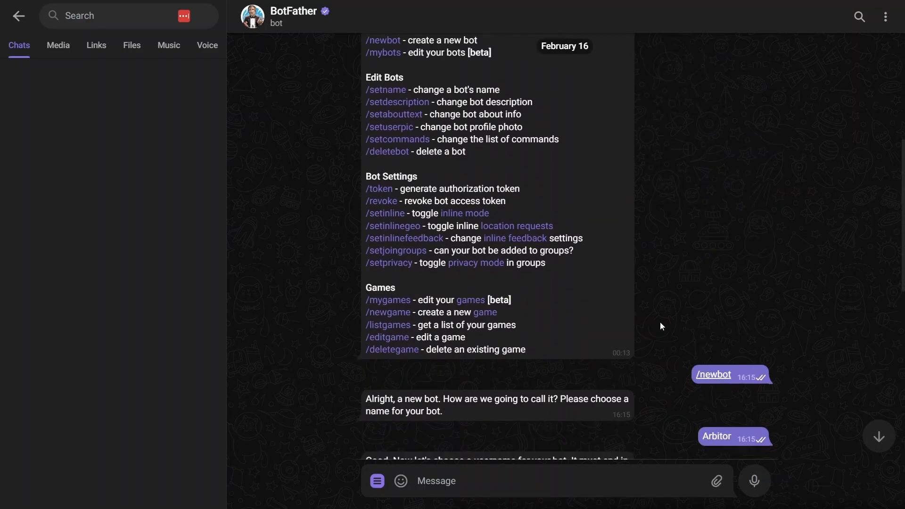
Step: Give the new Arbitor bot the username 'ArbitorBot' in the BotFather chat
text(ArbitorBot)
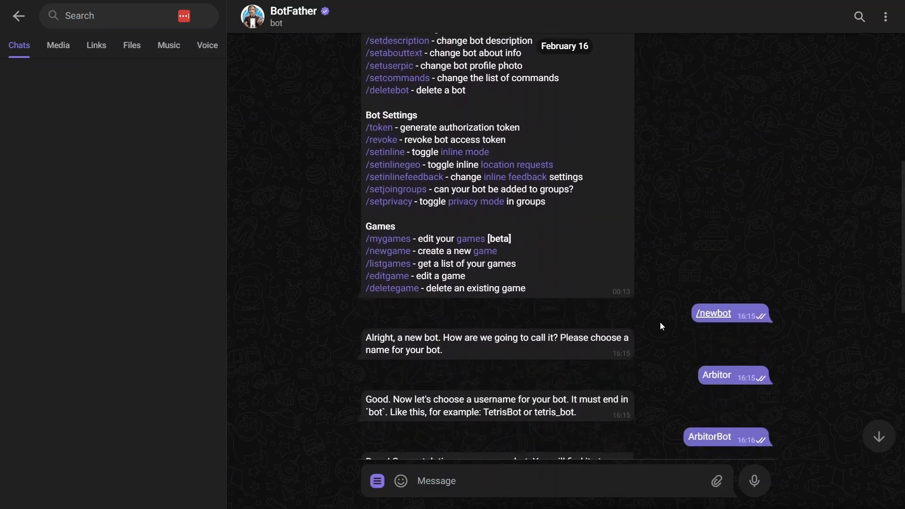
scroll(down, 3)
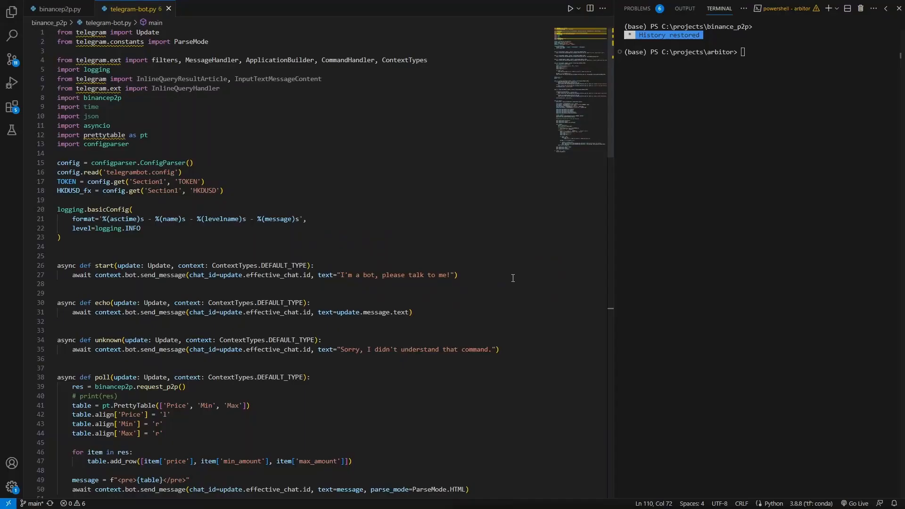
Step: Scroll through telegram-bot.py to review the start, echo, unknown and poll handlers
scroll(down, 3)
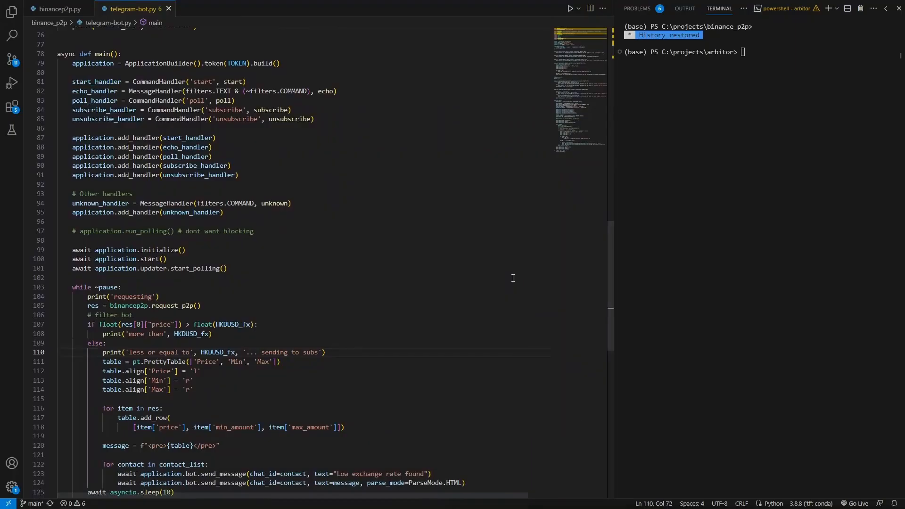
scroll(down, 3)
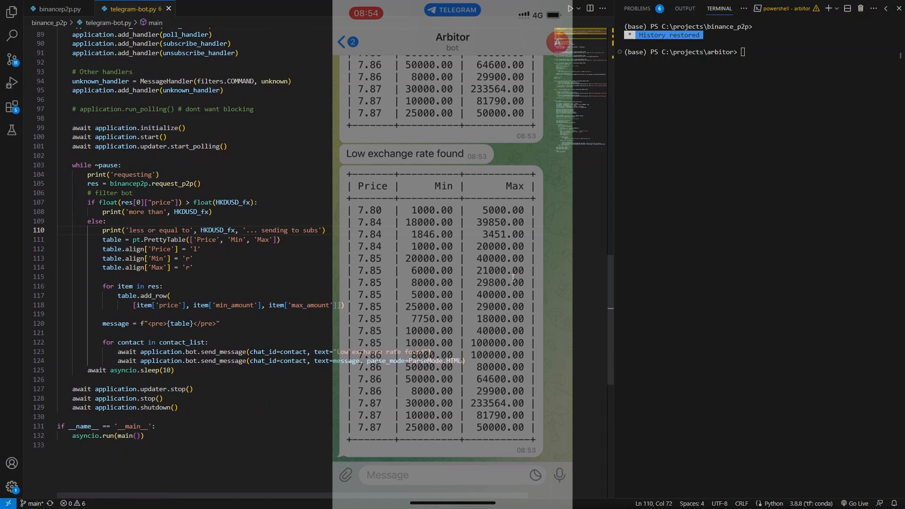
Step: Scroll the Arbitor chat's 'Low exchange rate found' alerts with Price, Min, Max tables
scroll(down, 3)
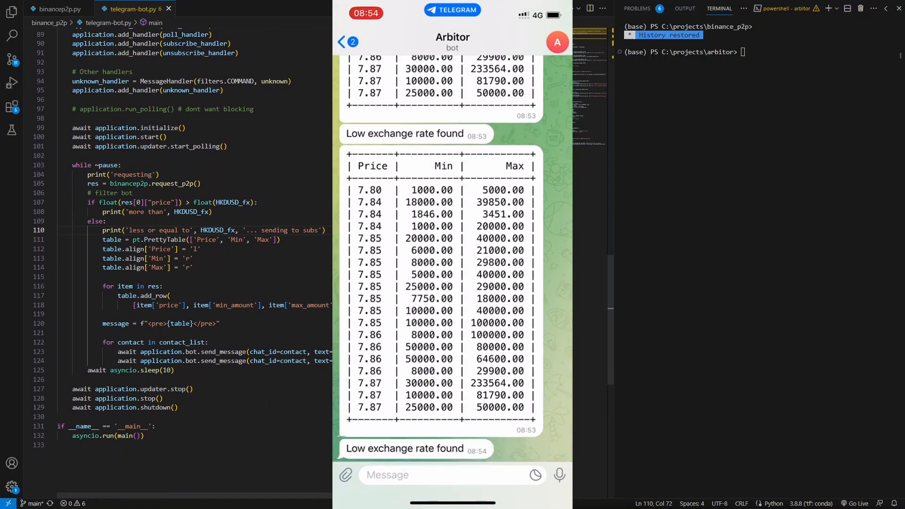
scroll(down, 3)
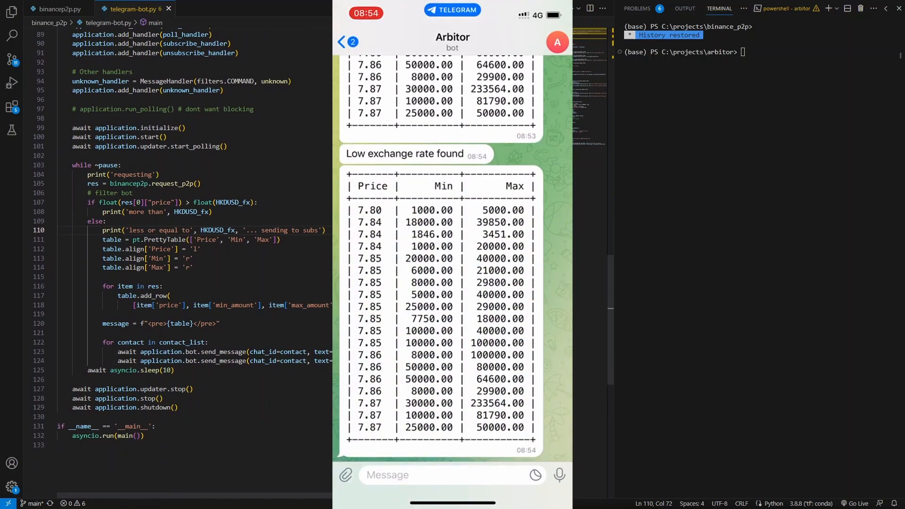